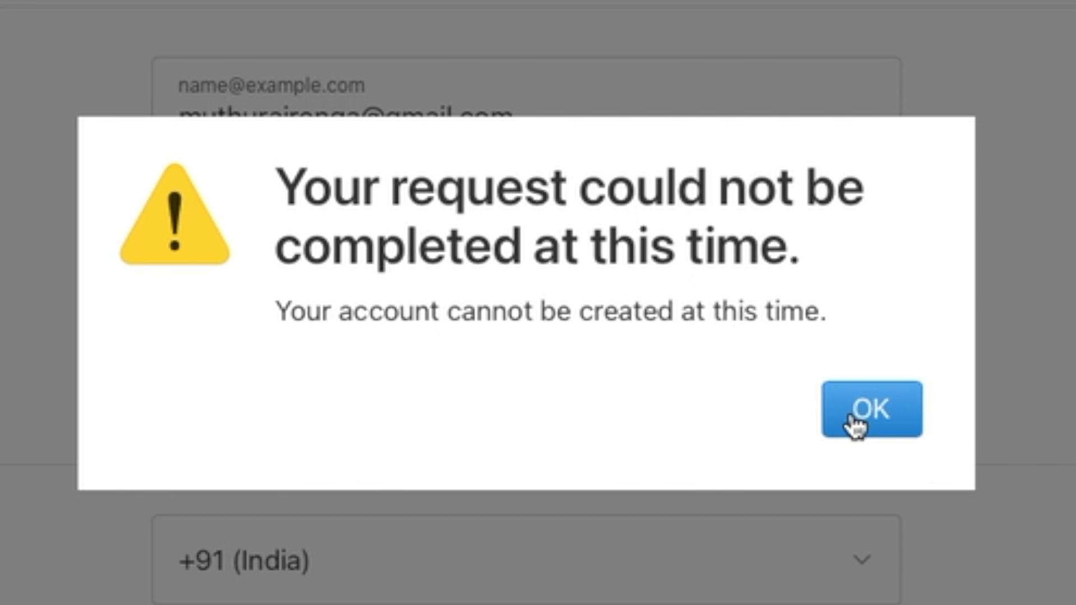
Dismiss the 'Your request could not be completed' alert to return to the empty form
click(871, 410)
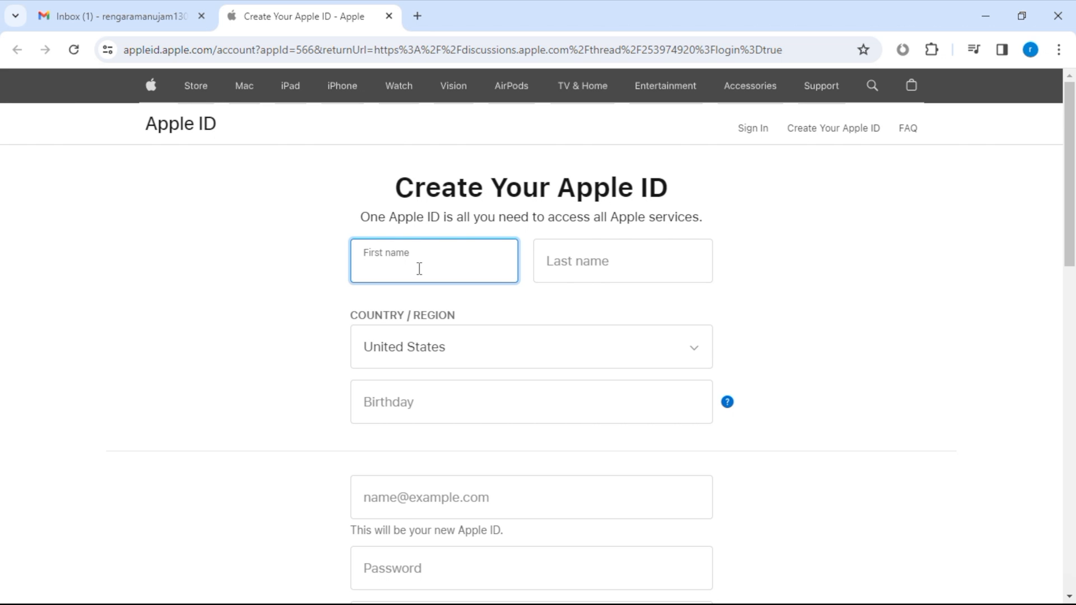
click(434, 268)
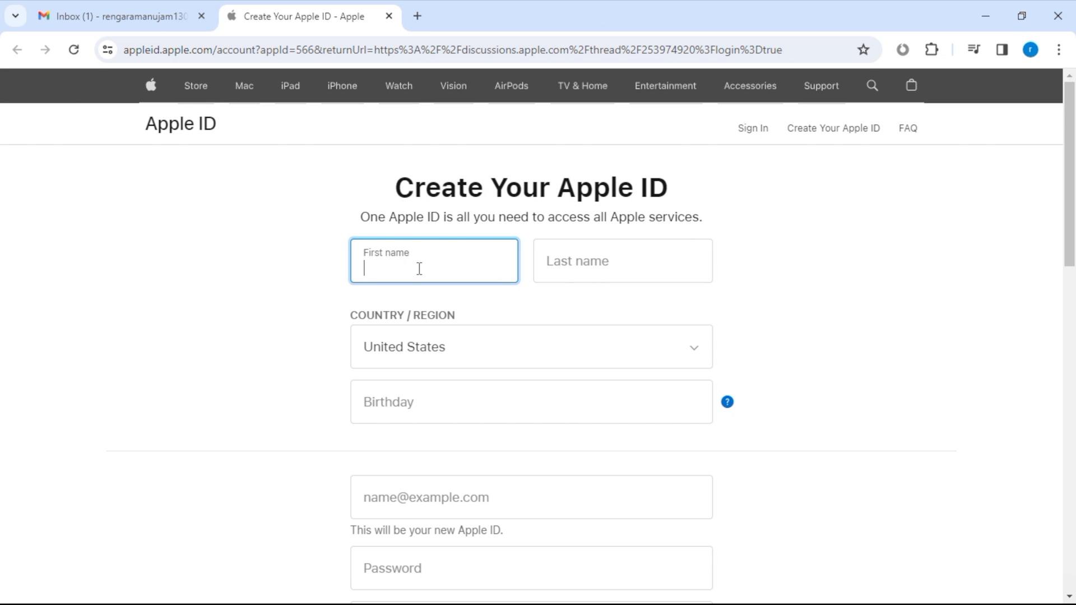
text(muthu)
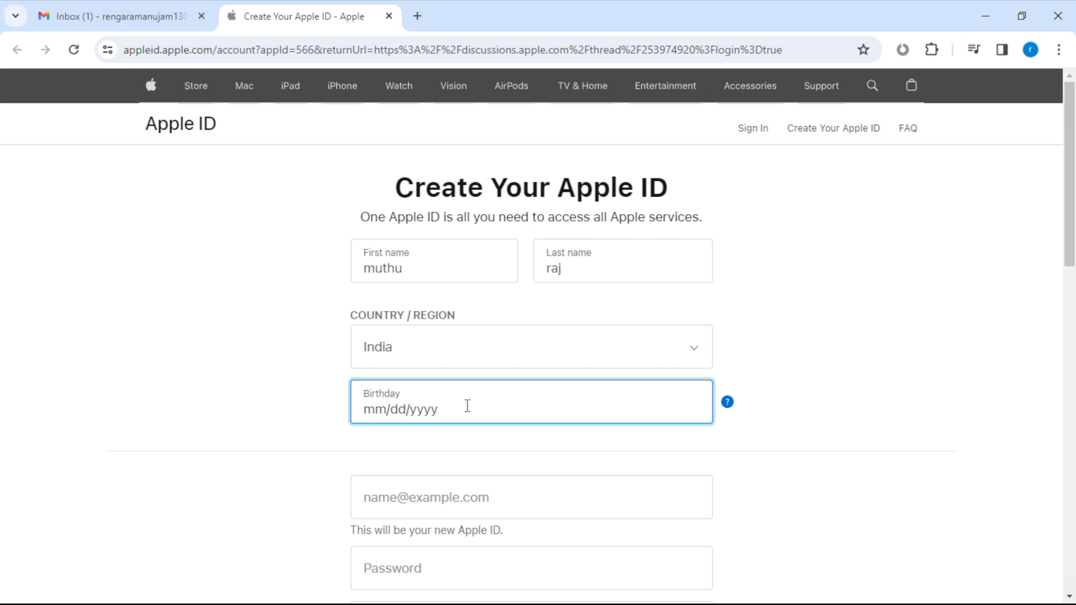
text(10/07/)
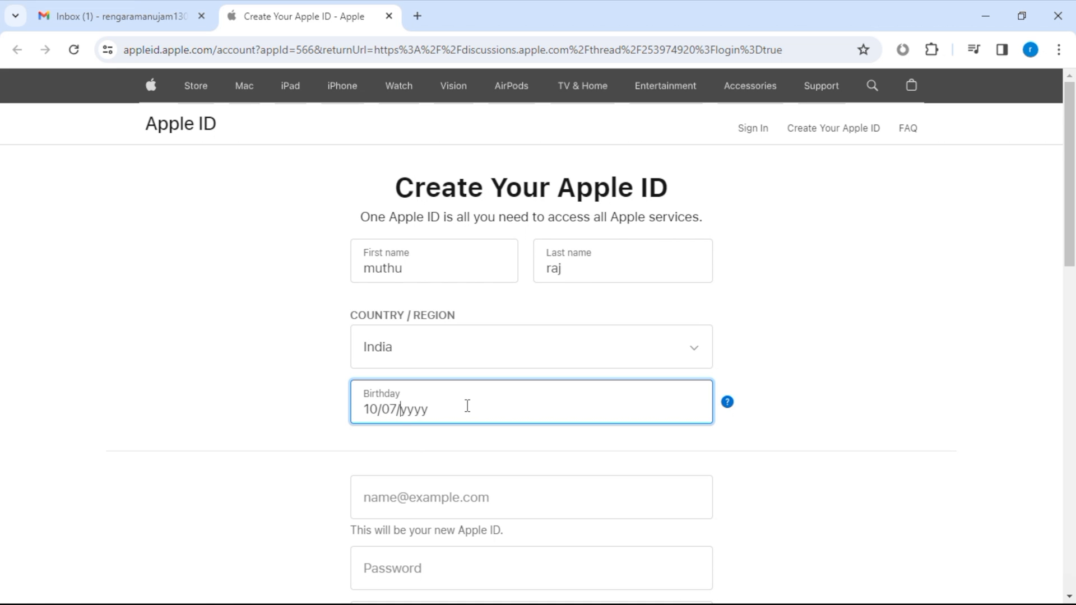
click(116, 15)
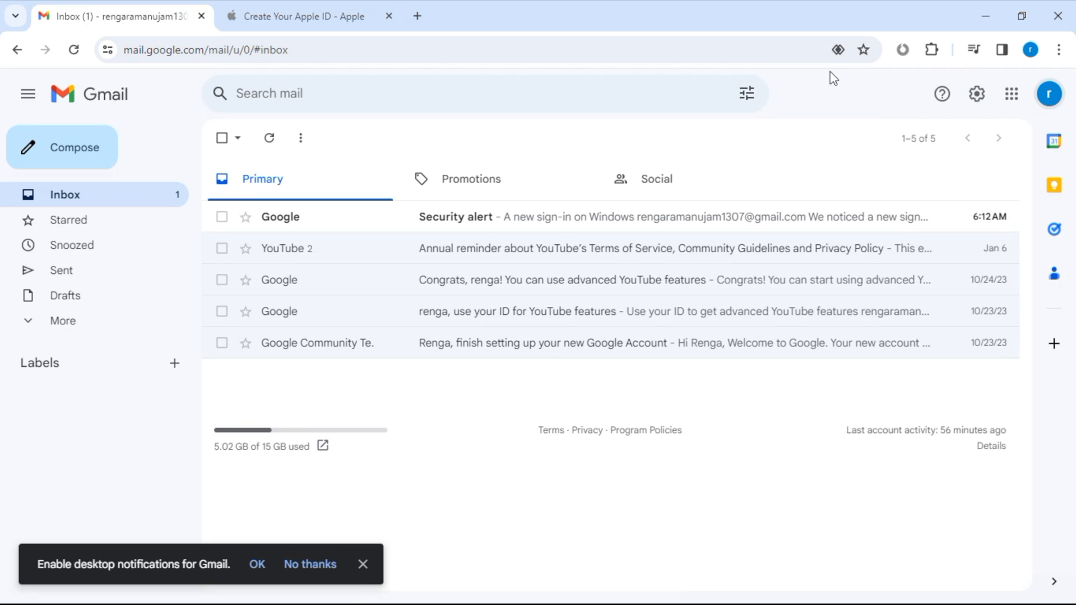
click(306, 16)
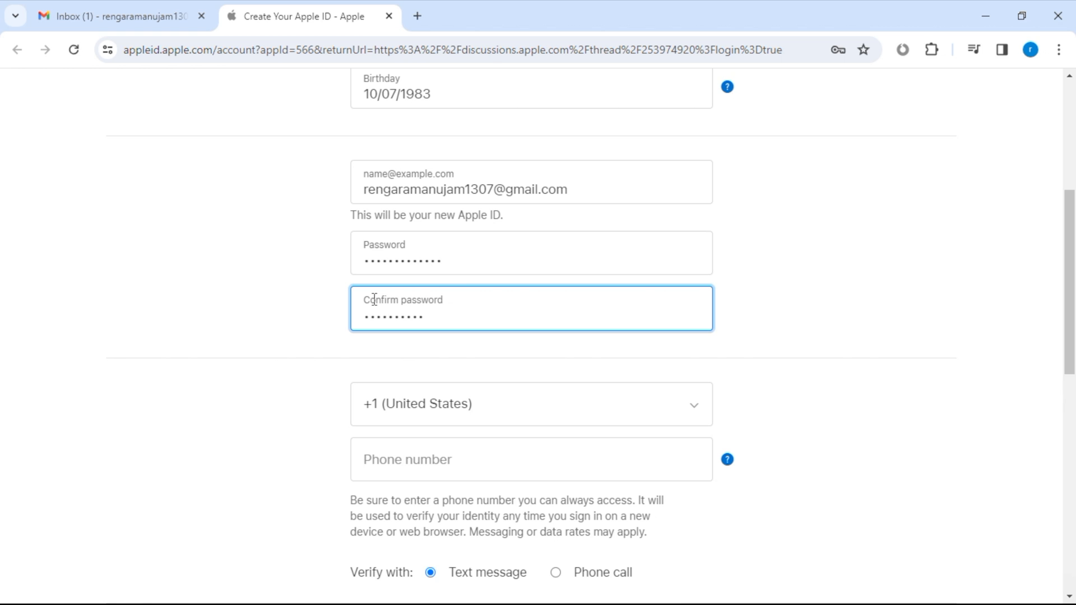
Choose the phone country code and scroll down to the image-code check
click(531, 404)
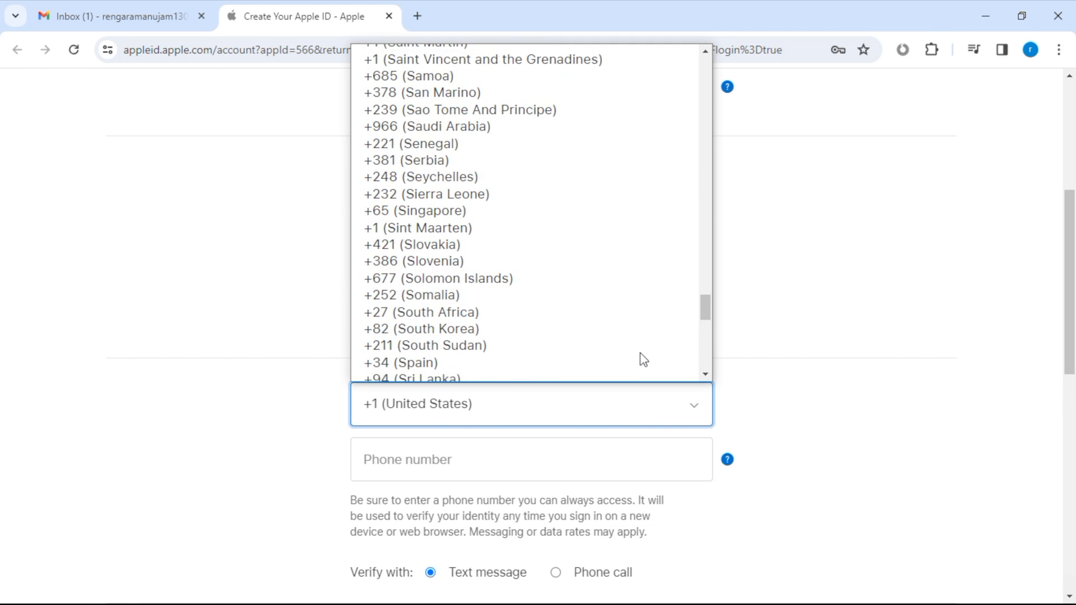
scroll(down, 3)
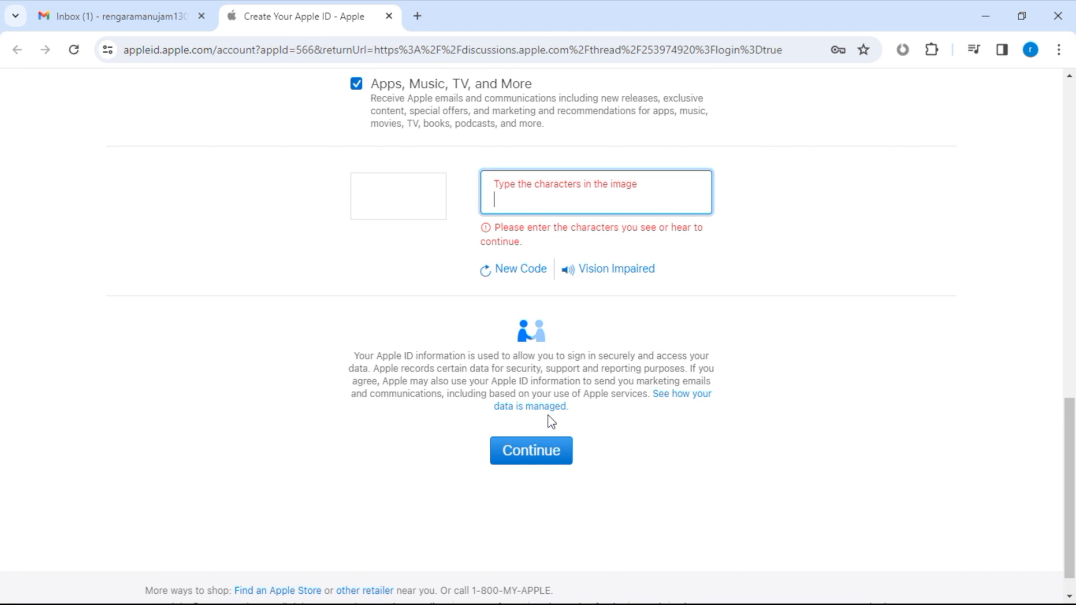
Enter the image characters 5JGVX3 and submit the sign-up form
text(5)
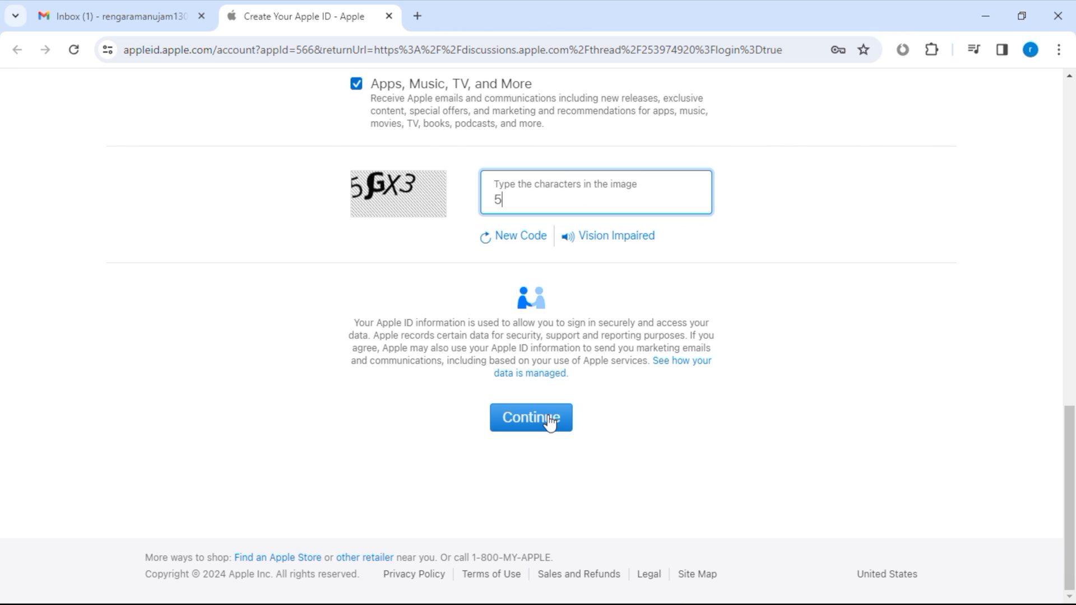
text(JG)
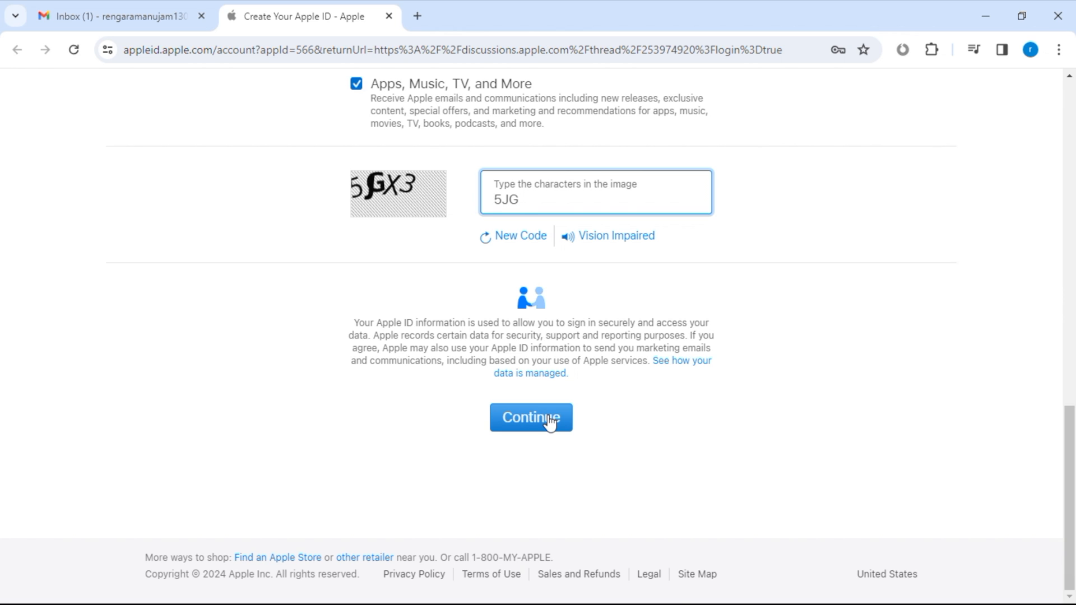
text(V)
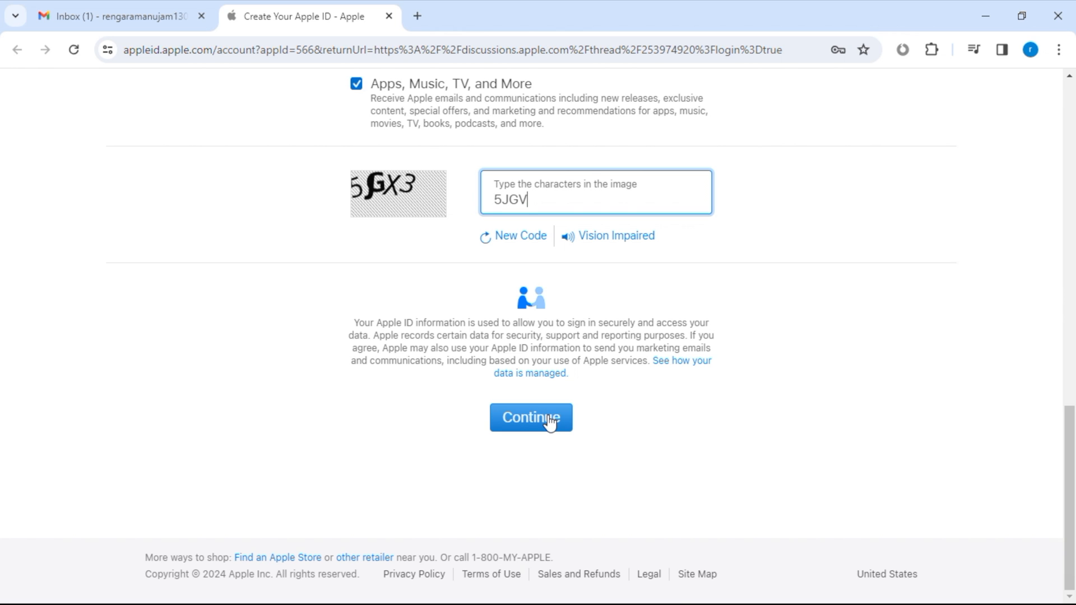
text(X)
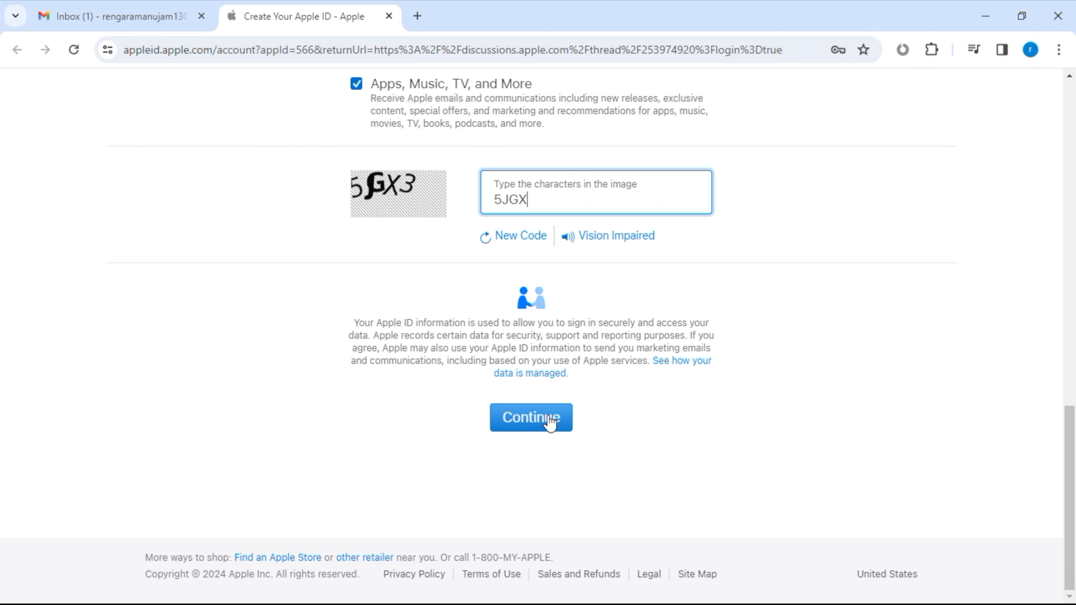
text(3)
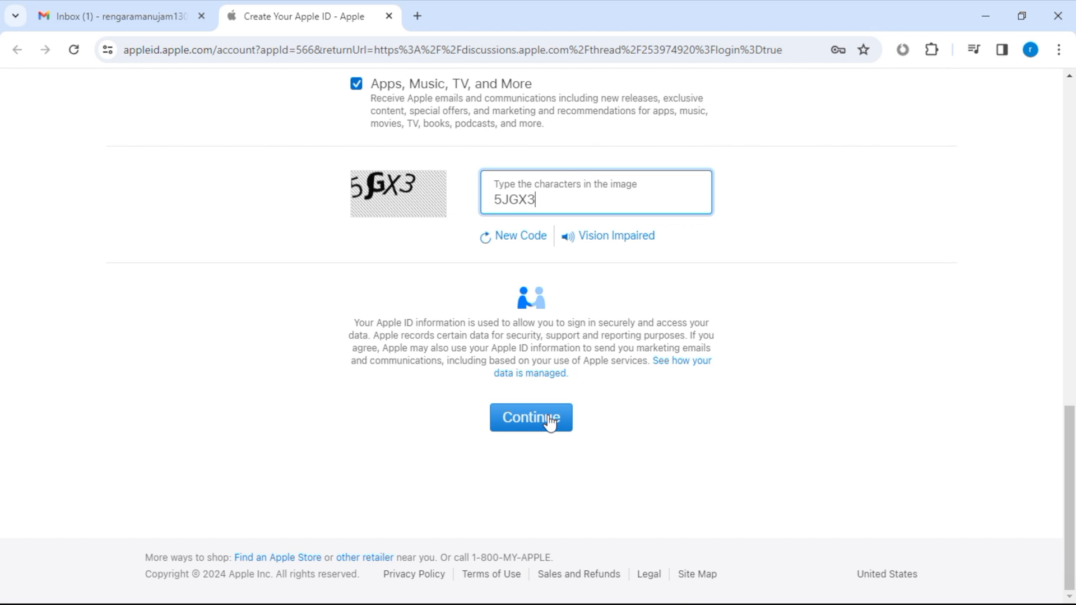
click(531, 417)
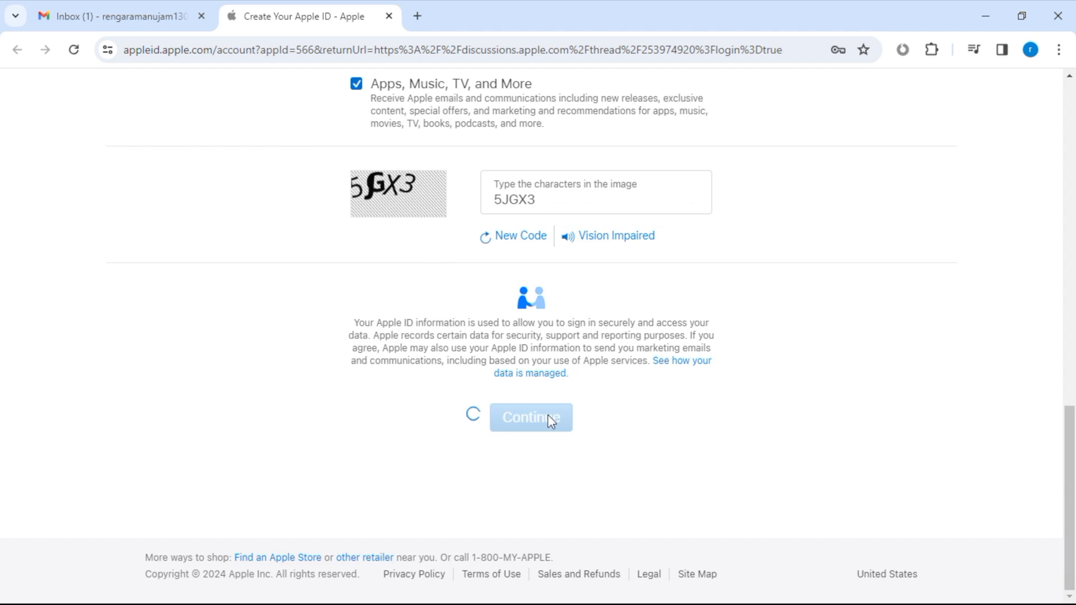
click(531, 417)
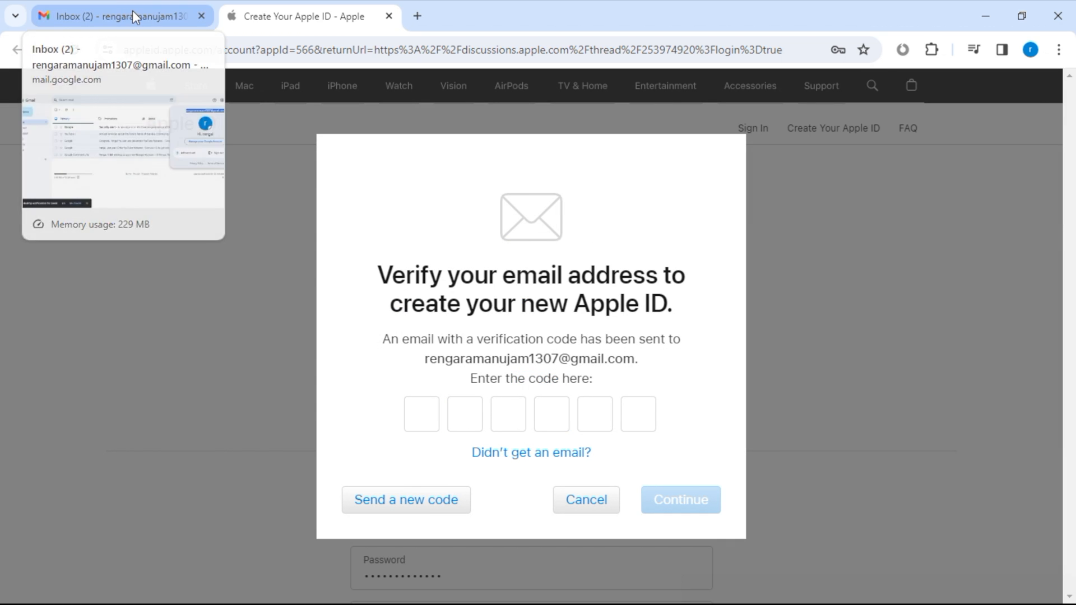
Copy the six-digit code from the Gmail verification email and submit it
click(116, 15)
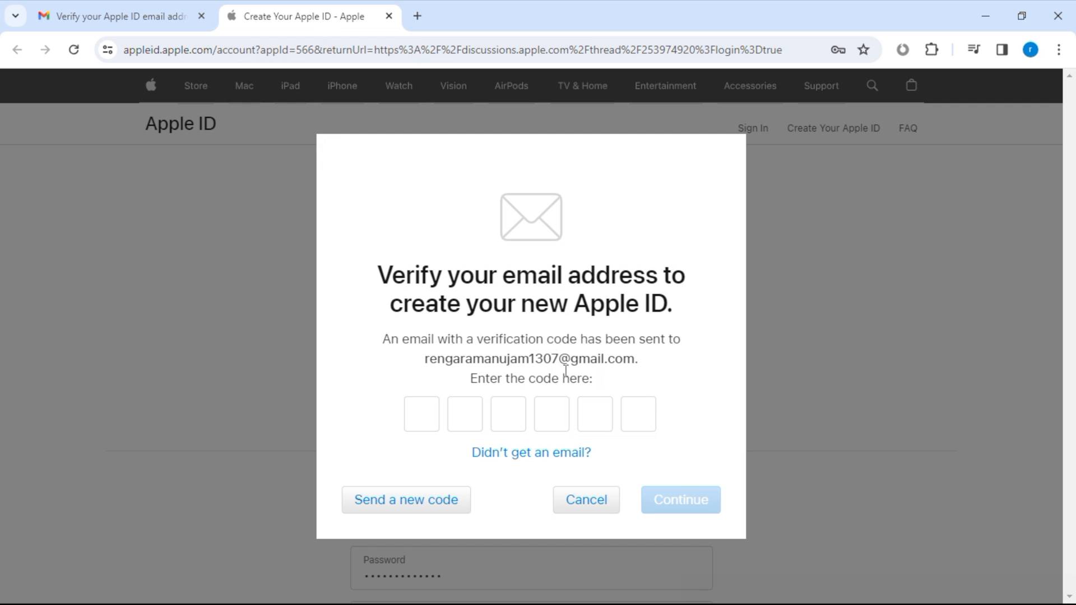
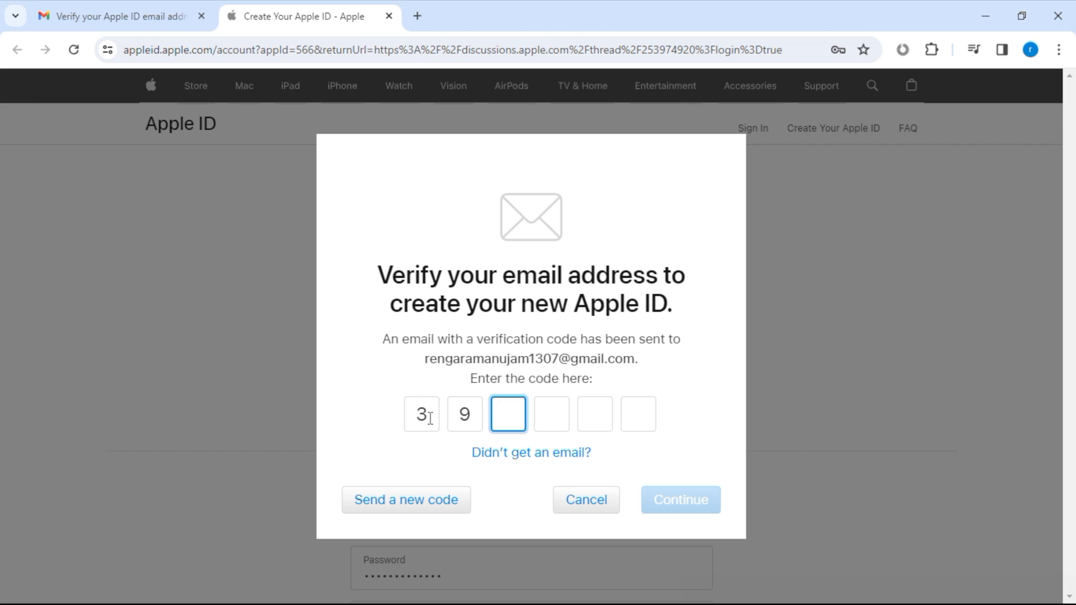
click(117, 16)
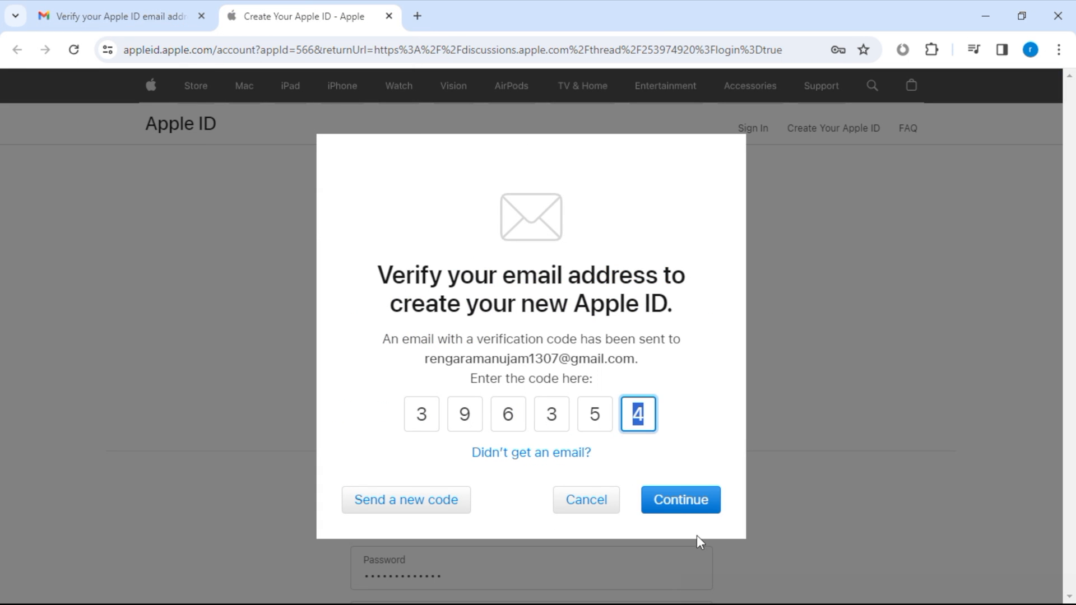
click(680, 499)
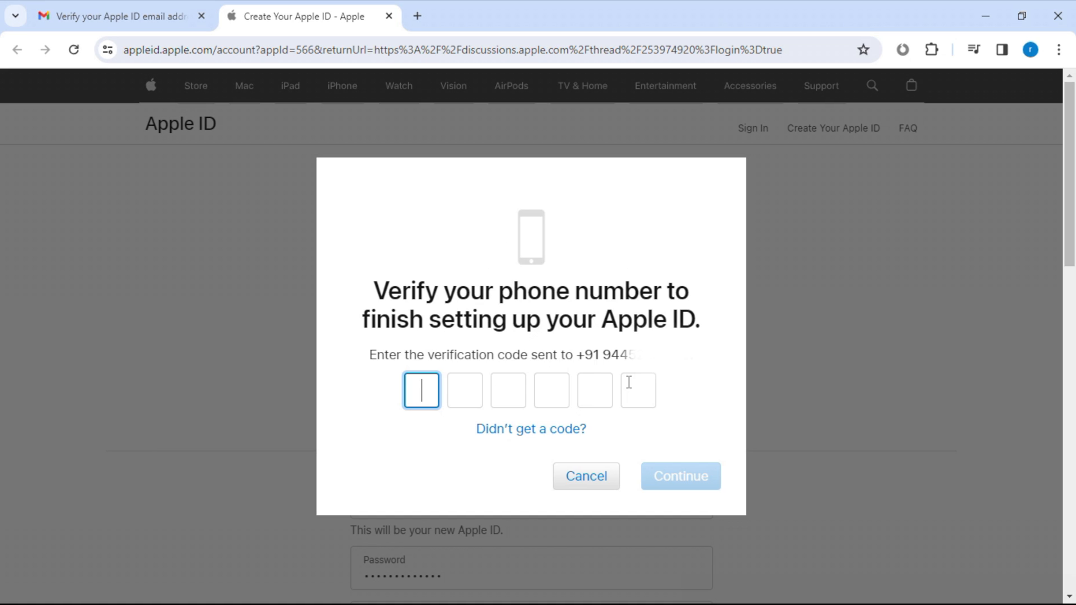
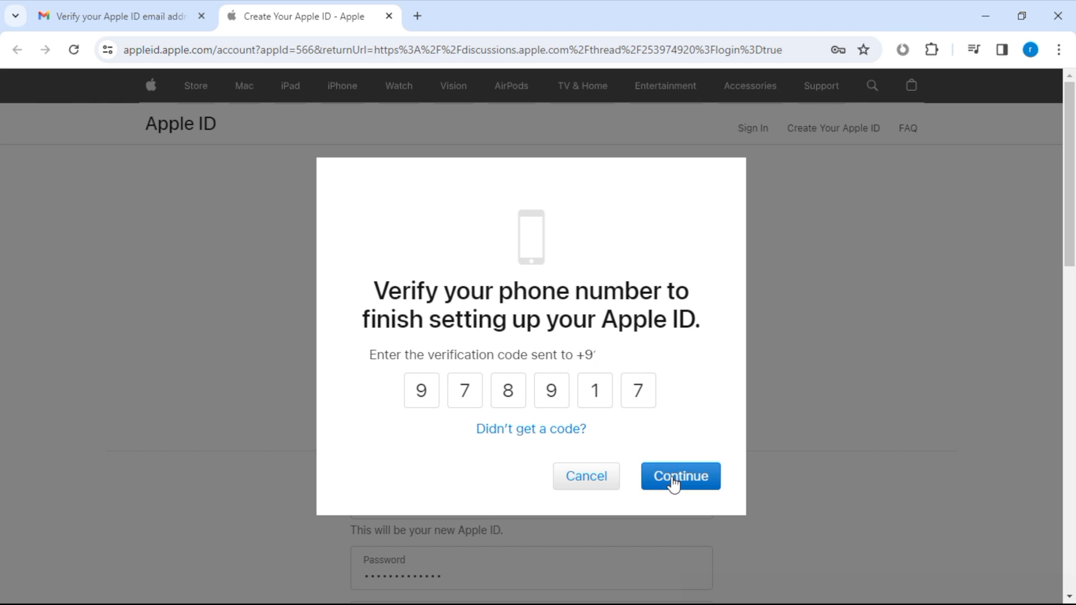
click(680, 476)
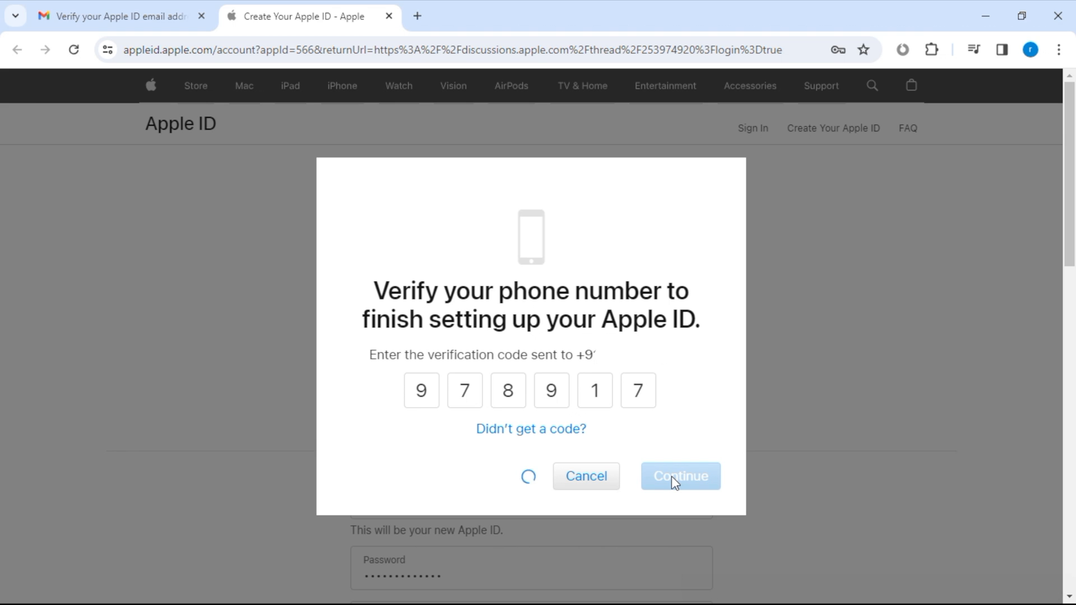
click(680, 476)
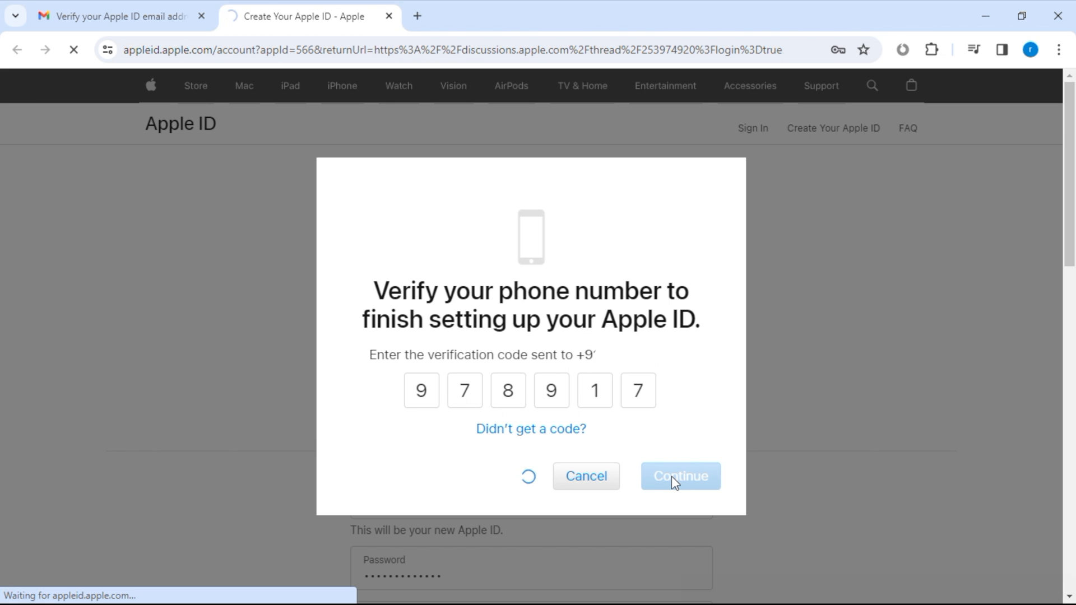
click(680, 476)
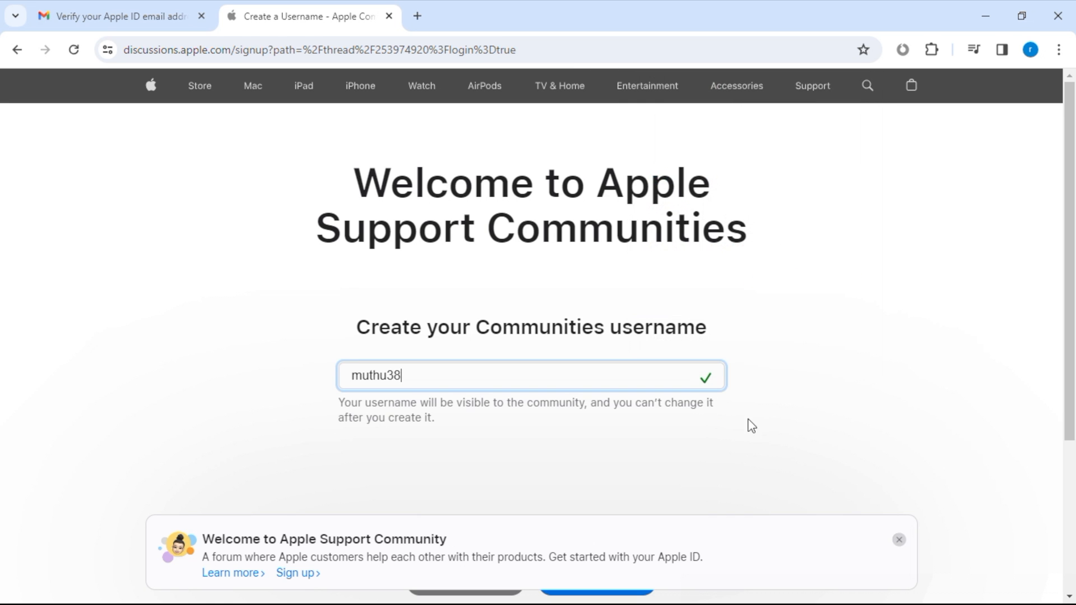
Scroll down the Apple Support Communities welcome page
scroll(down, 3)
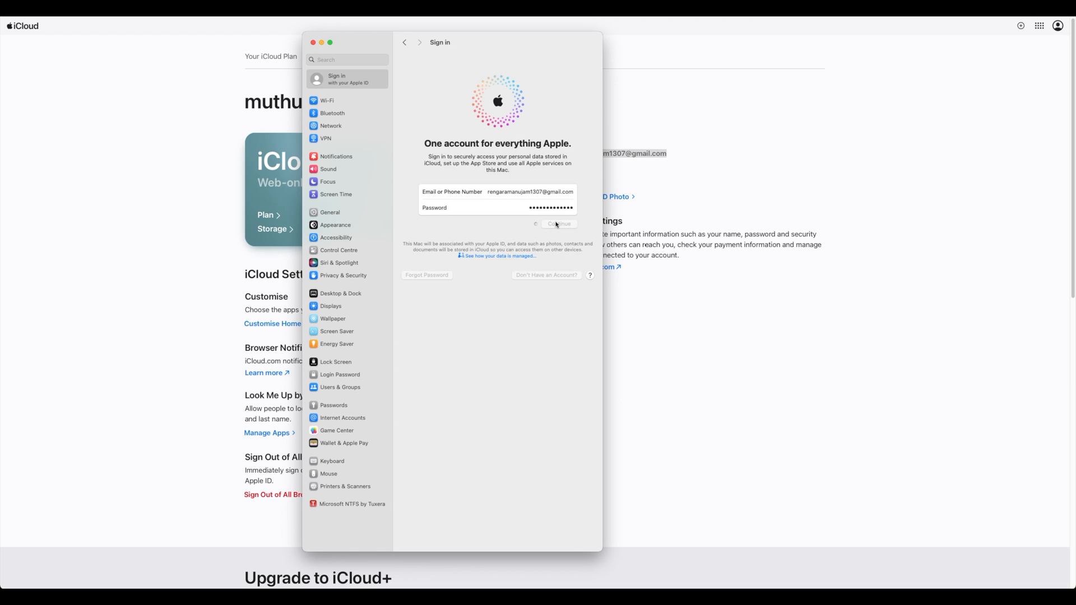
Submit the Apple ID credentials, enter the verification code and accept the iCloud terms
click(559, 224)
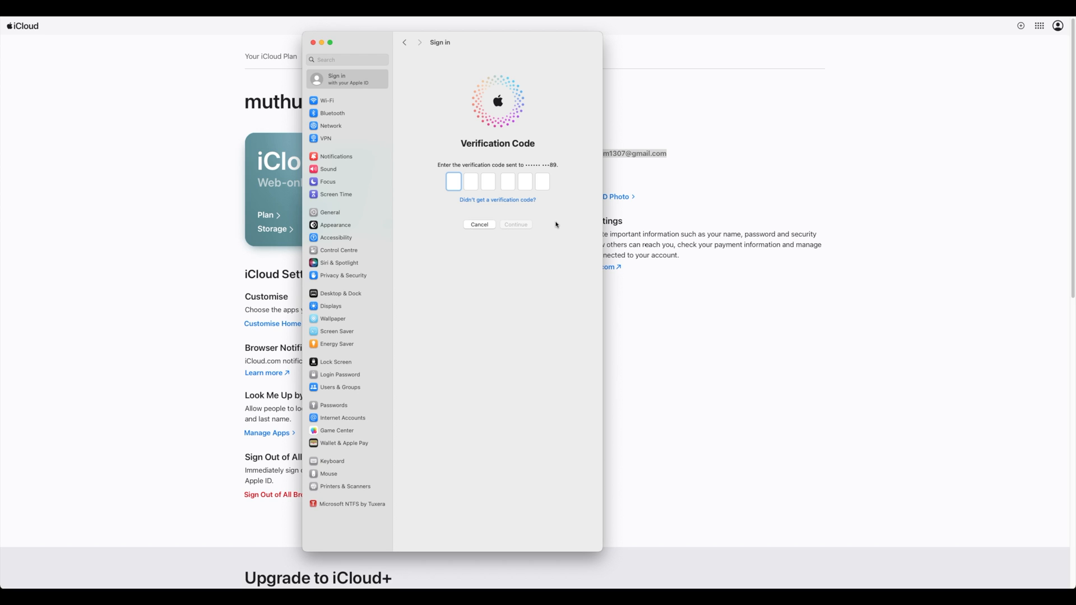
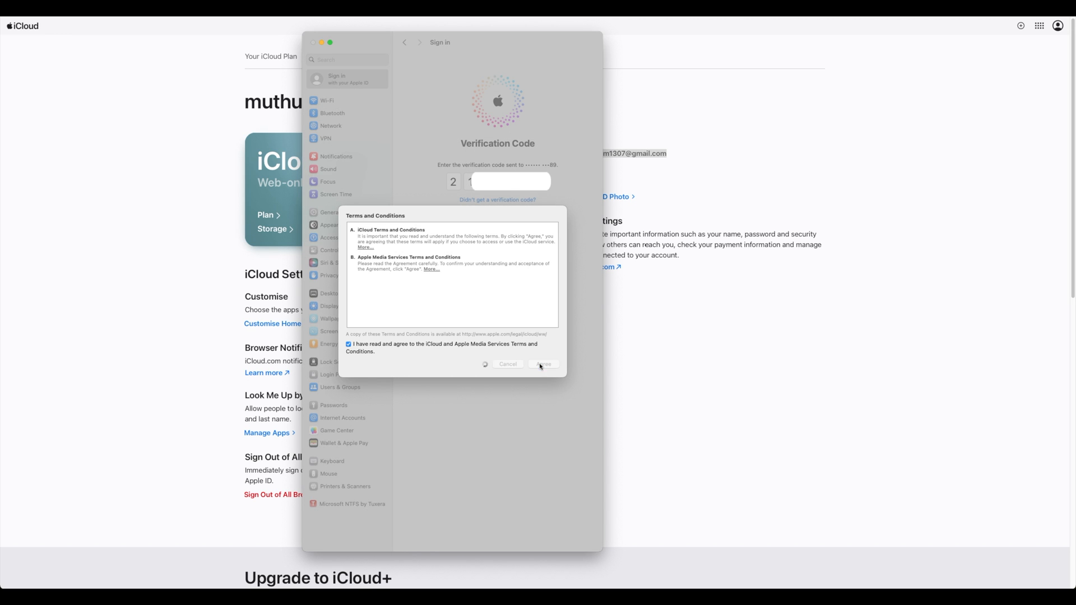
click(543, 364)
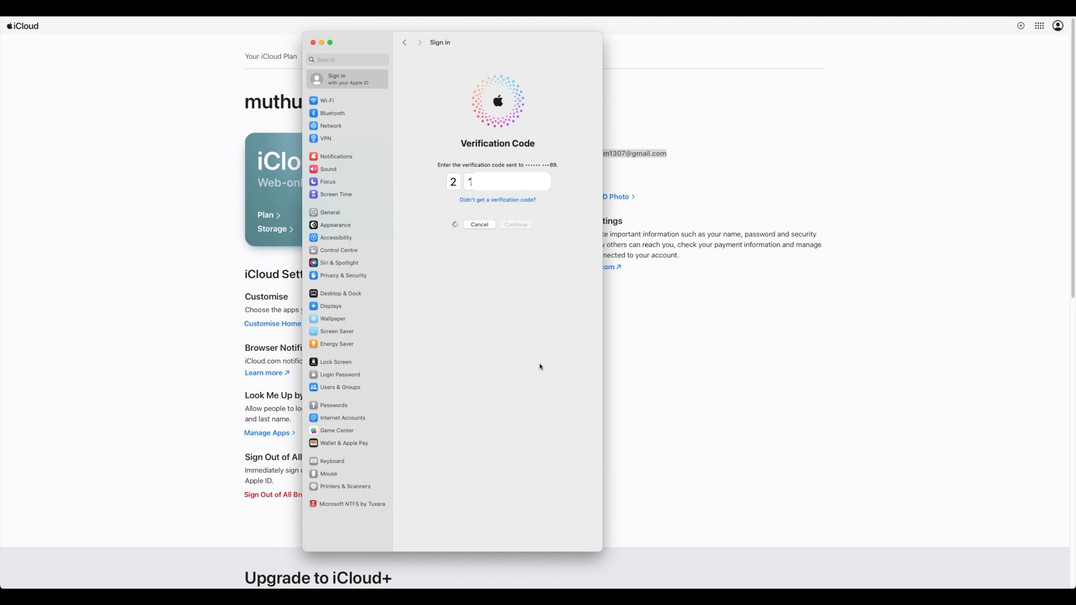